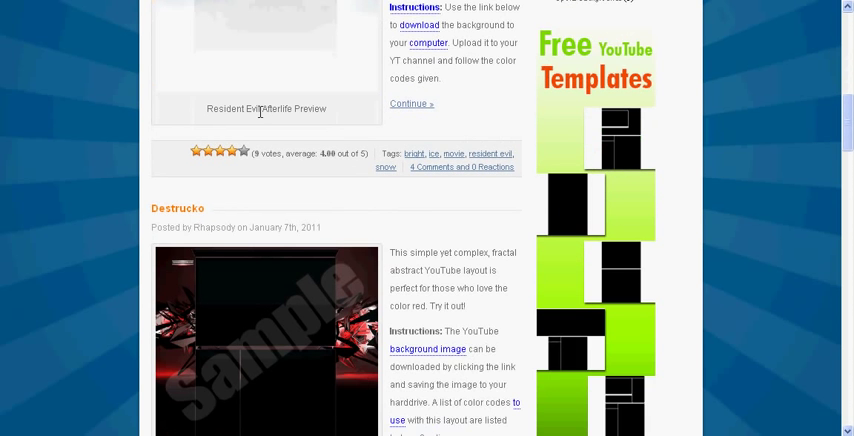
Preview the Destrucko red graffiti template, then view its background image on its own page.
scroll(down, 3)
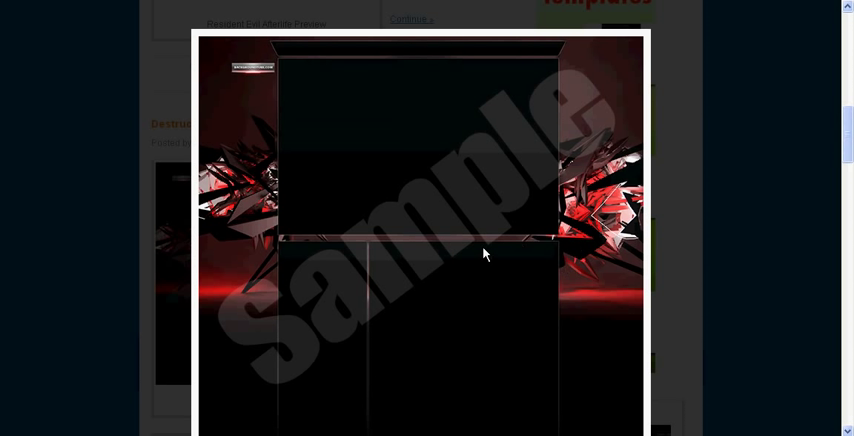
scroll(down, 3)
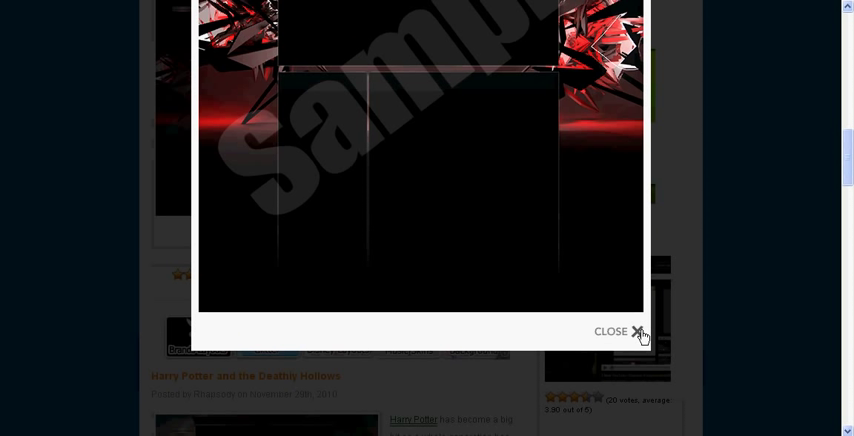
click(632, 332)
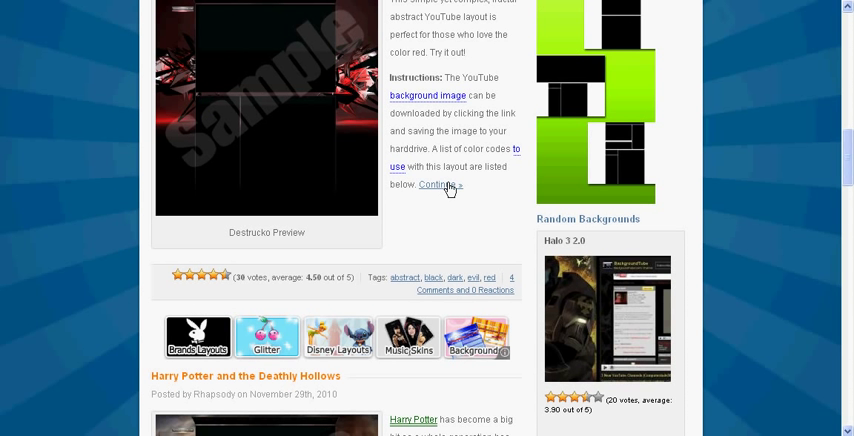
click(442, 184)
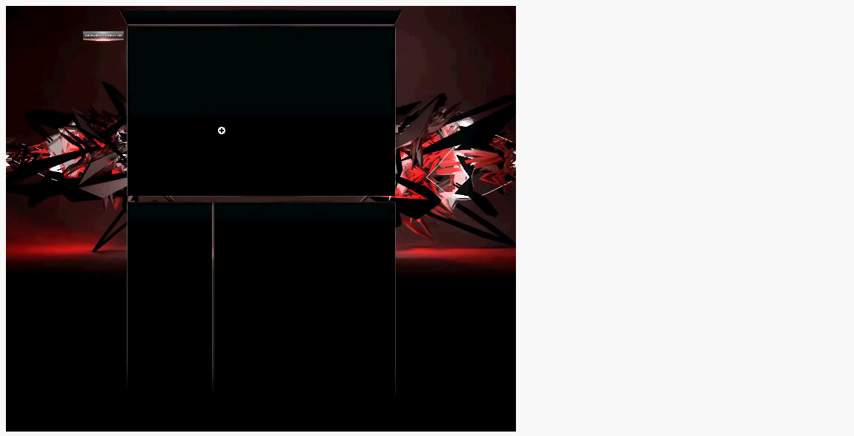
Save the graffiti background image as 'cool pi...' into the My Pictures folder.
right_click(222, 130)
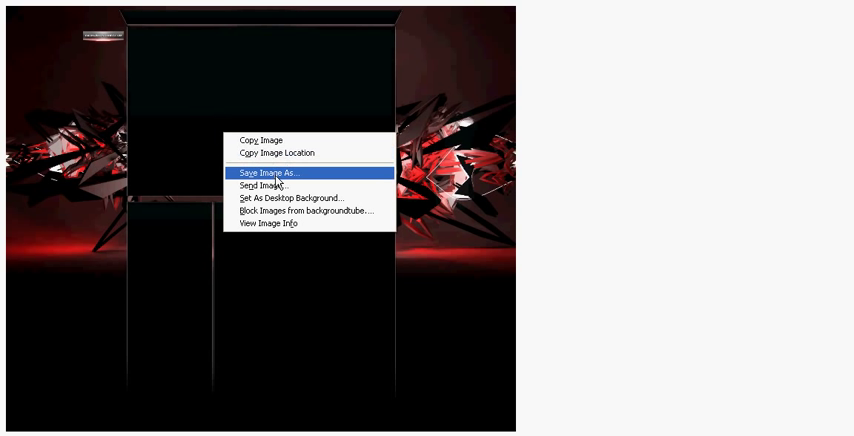
click(266, 172)
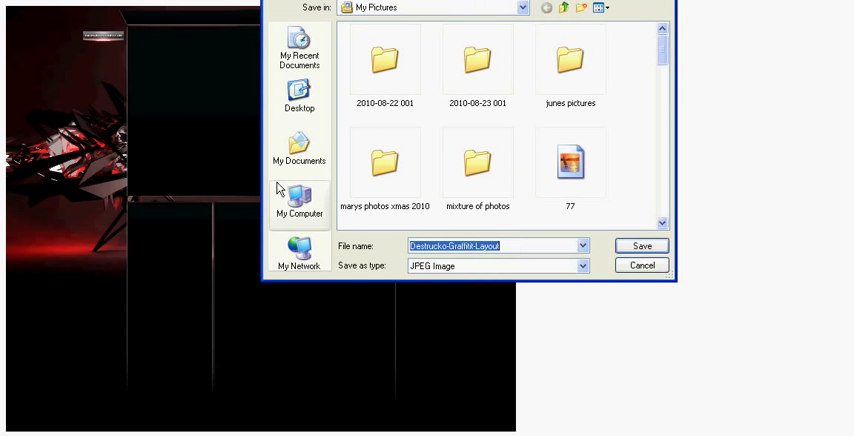
click(598, 8)
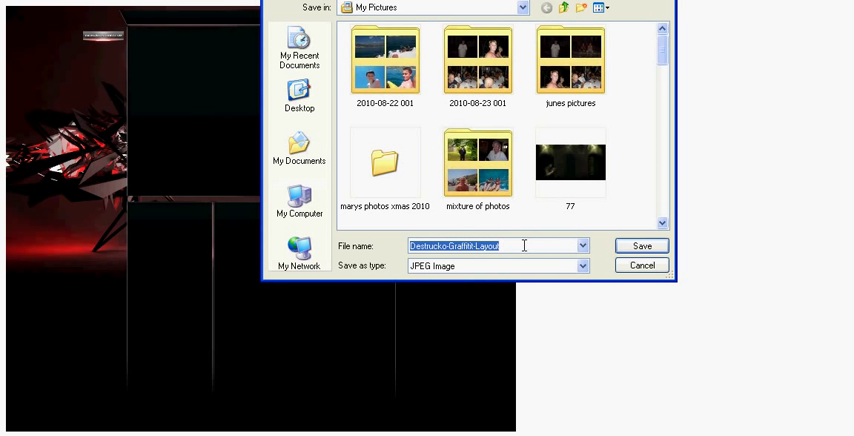
mouse_move(300, 198)
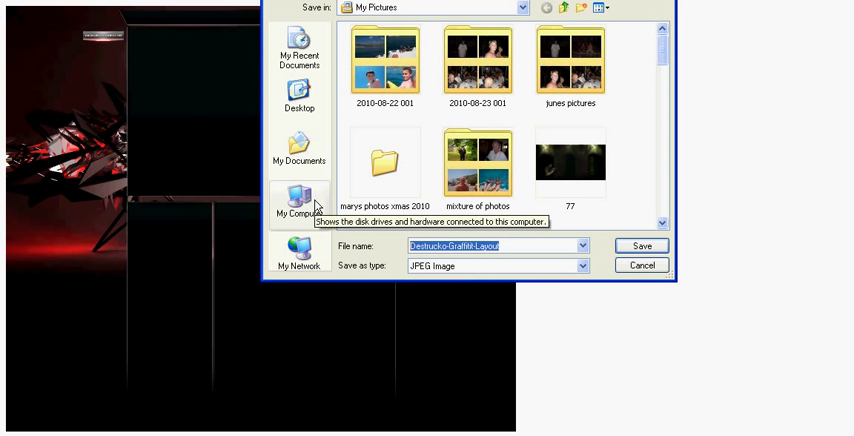
text(cool pi)
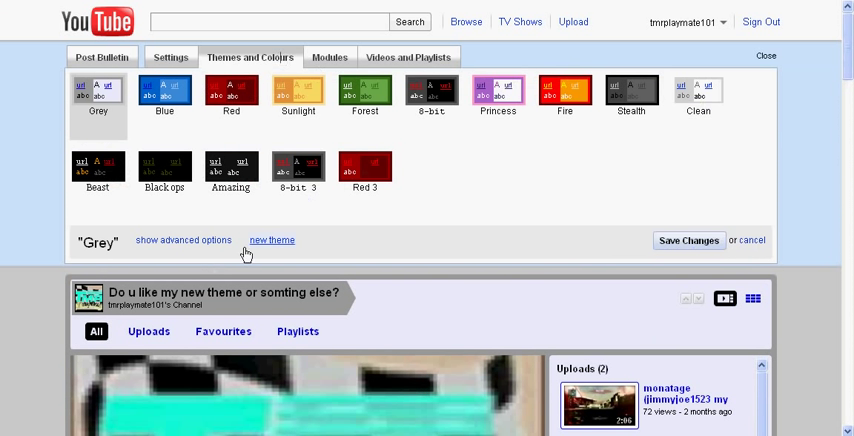
Start a new custom channel theme named 'red shape type'.
click(182, 240)
text(red)
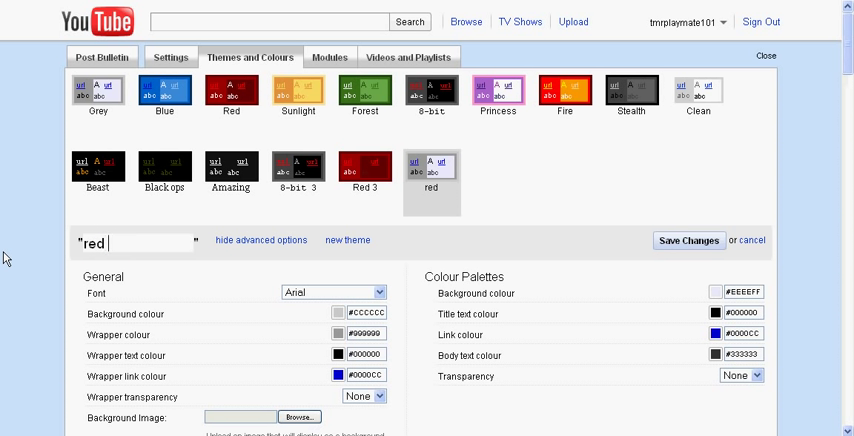
text(shape t)
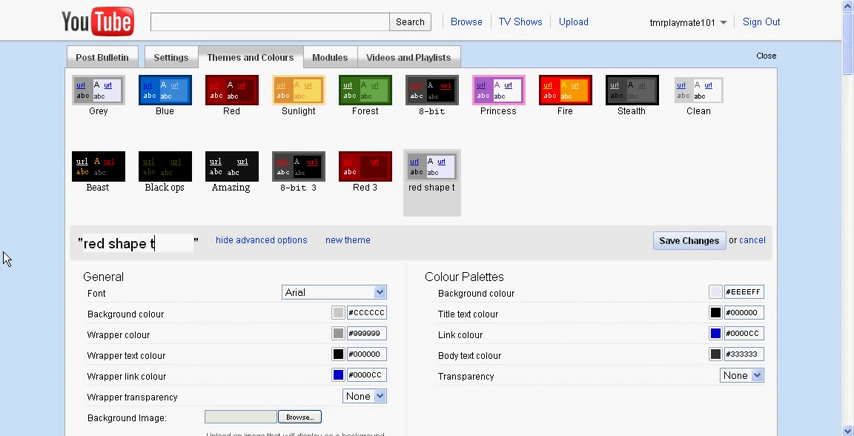
text(ype)
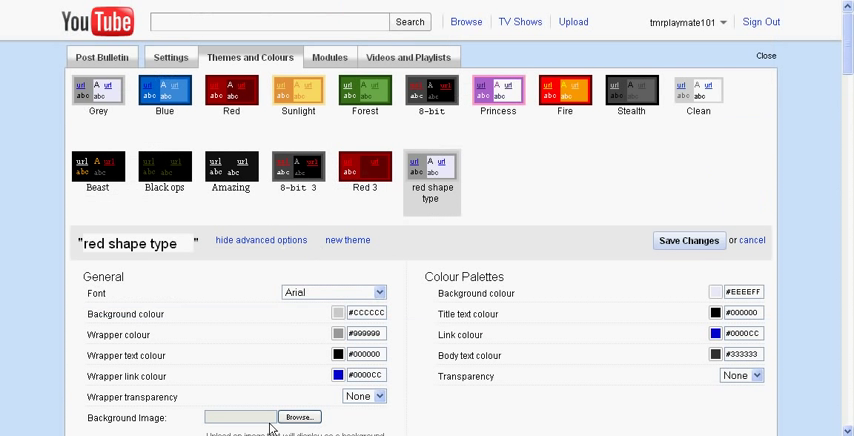
Choose the saved 'cool picture' graffiti file as the theme's background image.
click(296, 416)
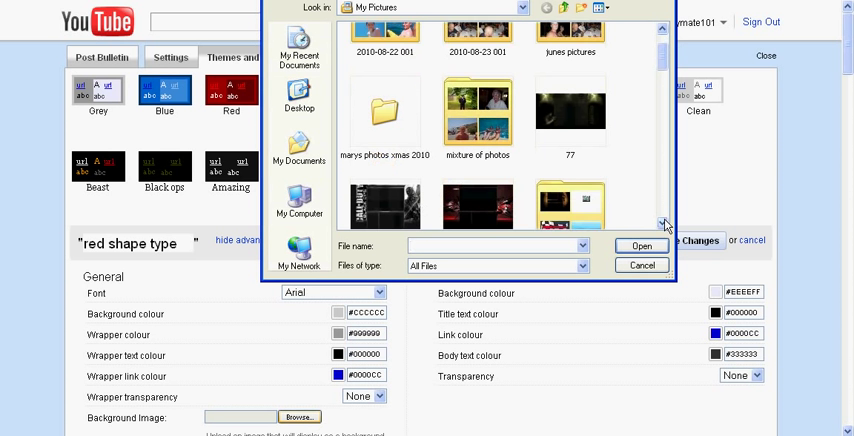
click(488, 170)
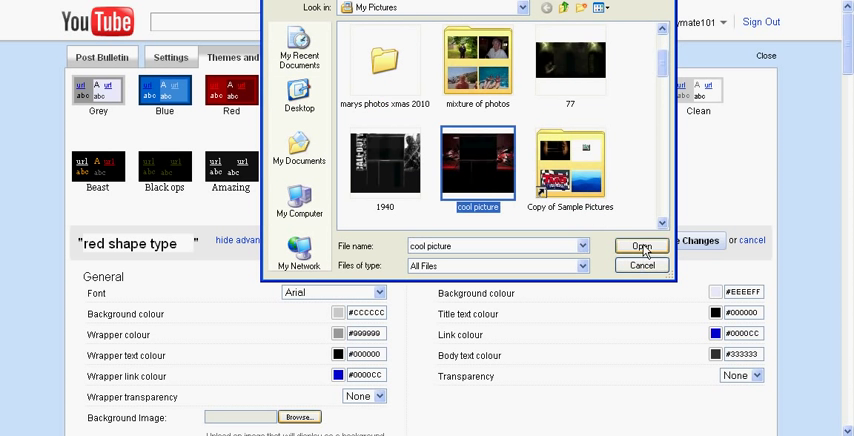
click(628, 246)
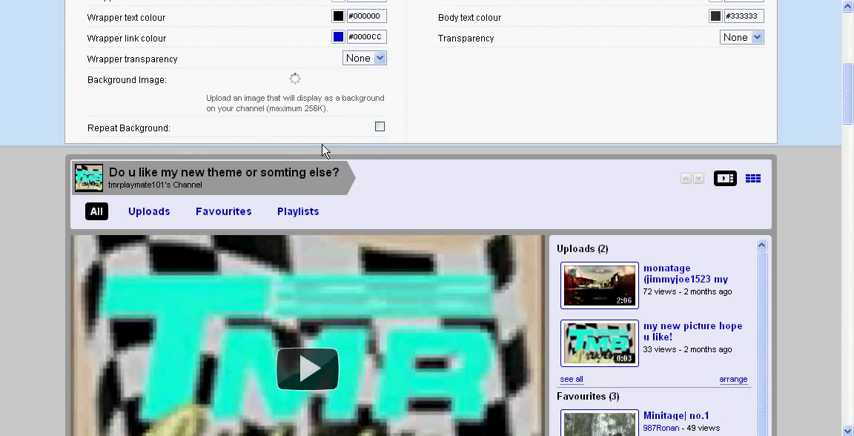
mouse_move(316, 100)
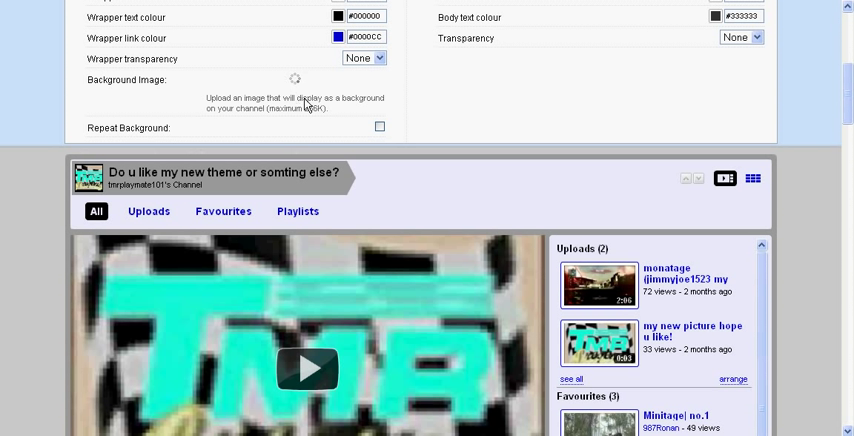
Set the theme colours to #000000 with #FFFFFF text and links at 100% transparency, and save.
scroll(down, 3)
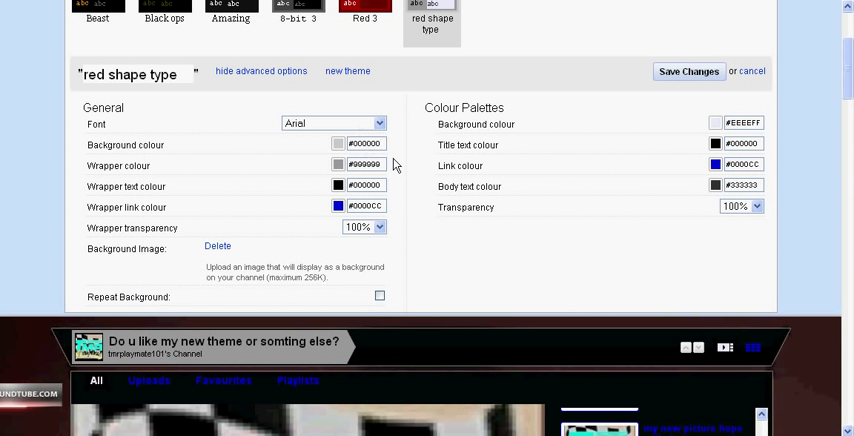
triple_click(364, 164)
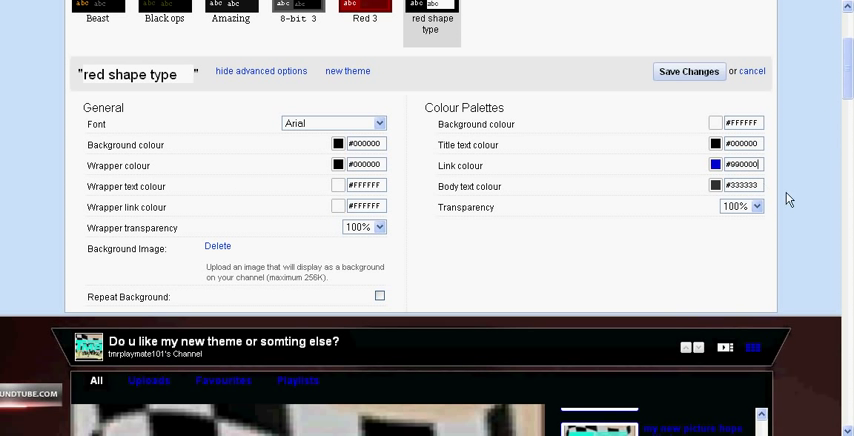
triple_click(740, 184)
text(#FFFFFF)
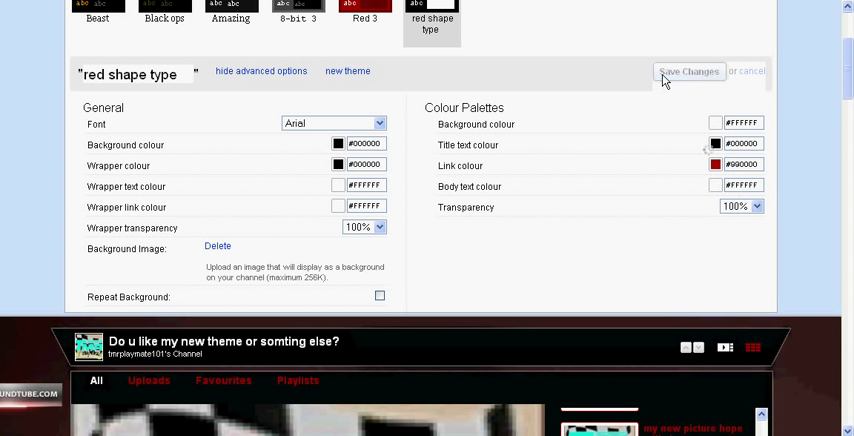
click(688, 72)
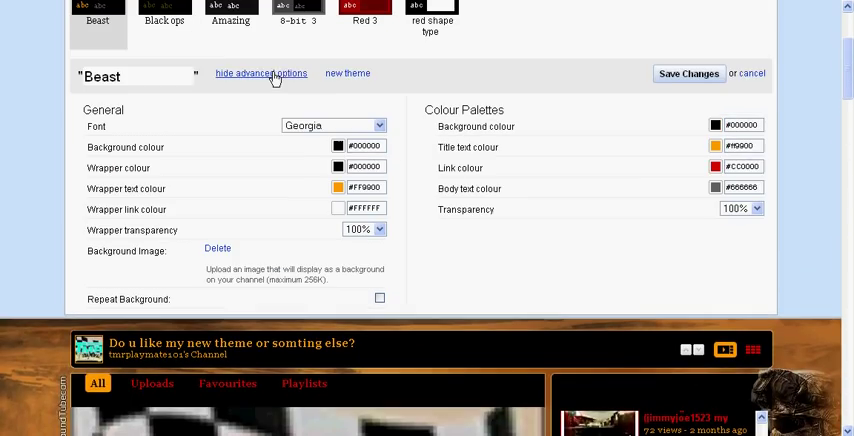
Browse the Beast, Amazing and Black ops preset themes, ending on Black ops.
scroll(down, 3)
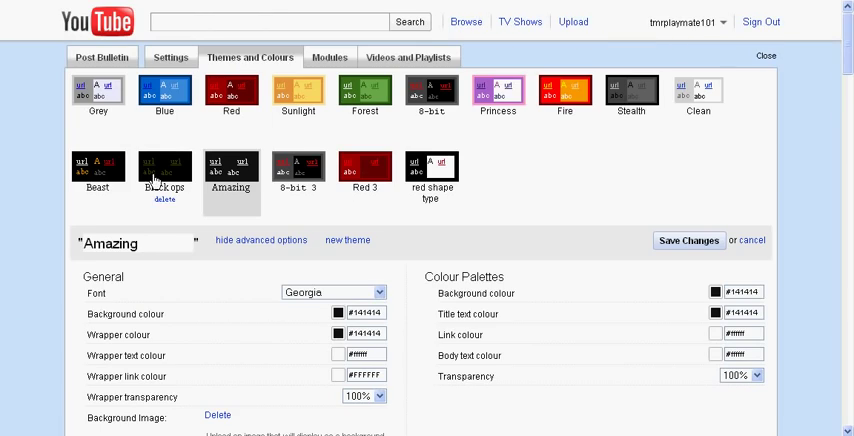
scroll(down, 3)
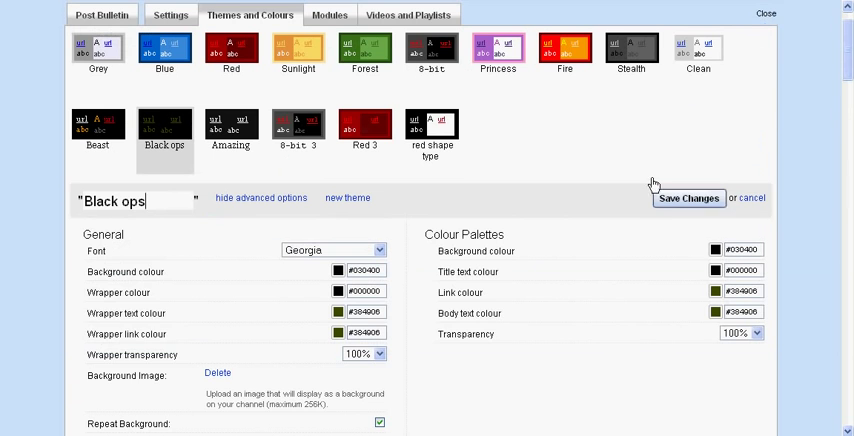
mouse_move(304, 184)
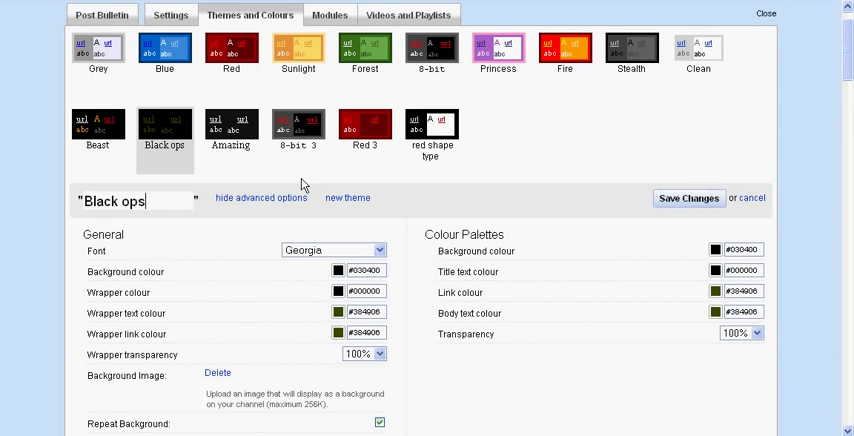